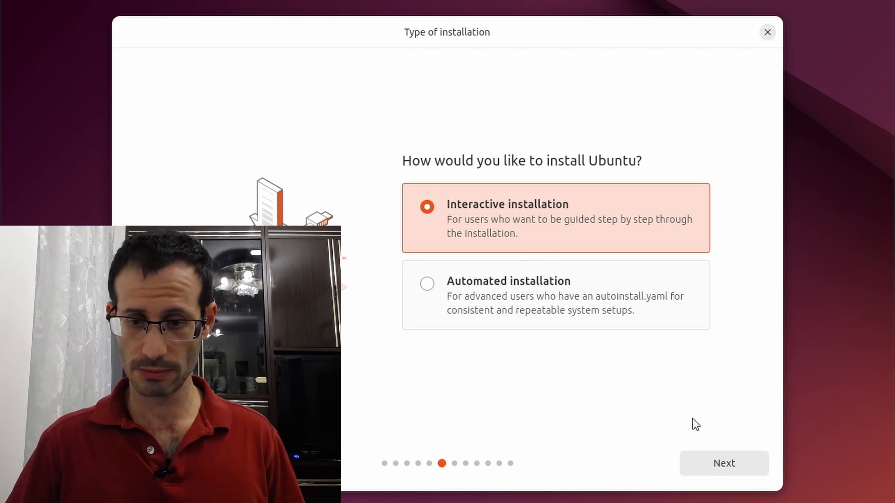
# Step: Keep interactive installation and the default app selection
pyautogui.click(725, 463)
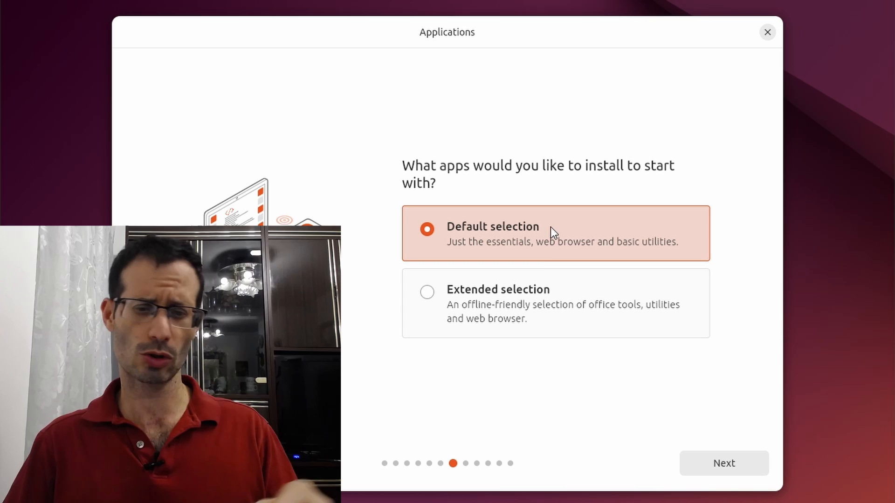
pyautogui.moveTo(535, 218)
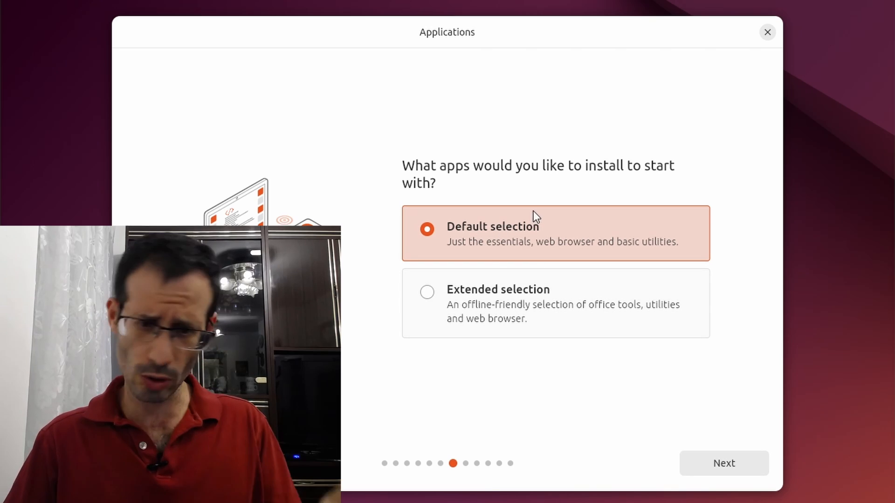
pyautogui.moveTo(556, 259)
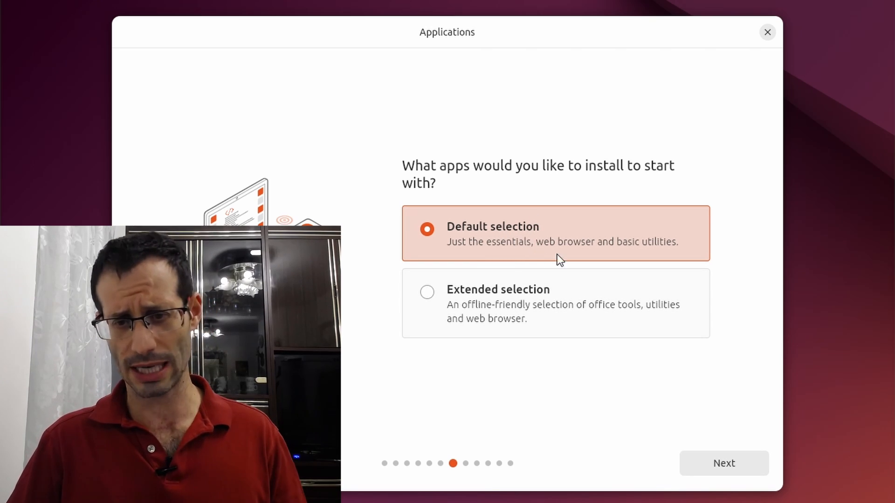
pyautogui.click(724, 463)
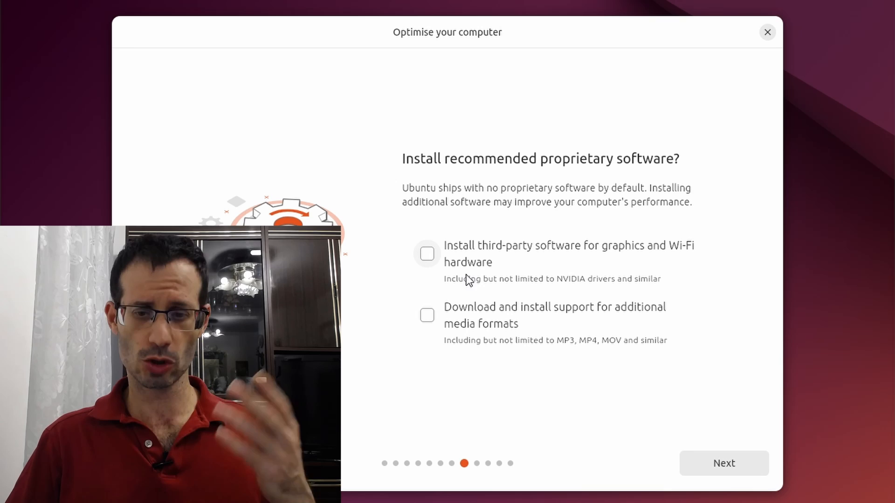
# Step: Enable third-party drivers and additional media format support, then continue
pyautogui.click(427, 254)
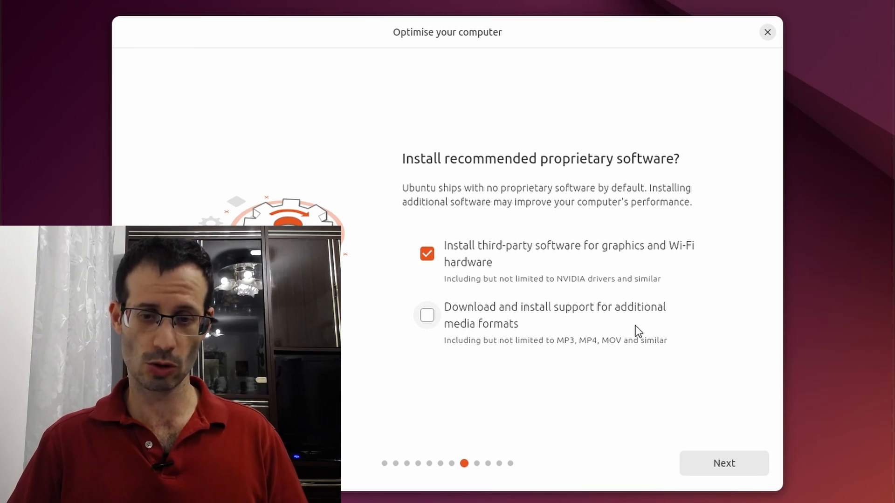
pyautogui.click(427, 315)
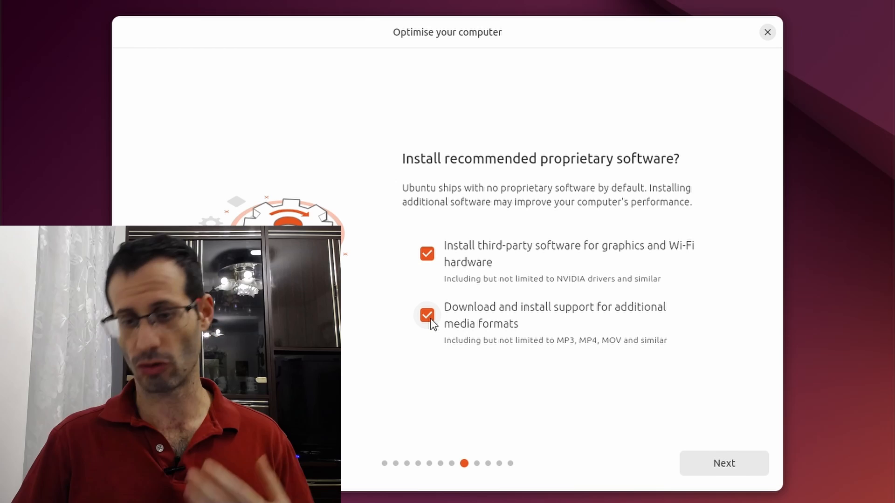
pyautogui.click(724, 463)
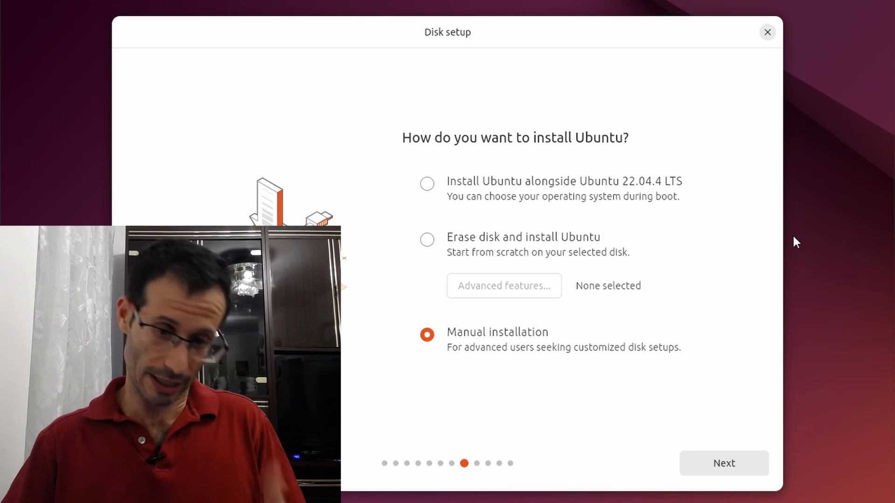
pyautogui.moveTo(485, 198)
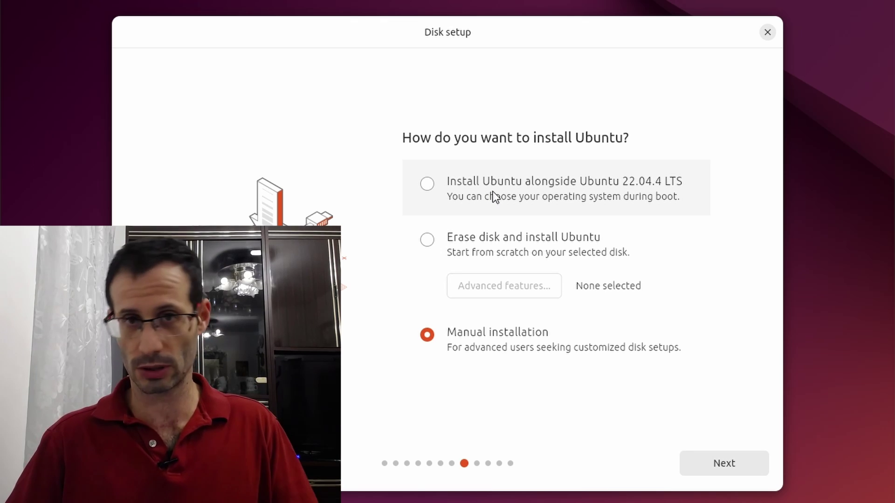
pyautogui.moveTo(505, 267)
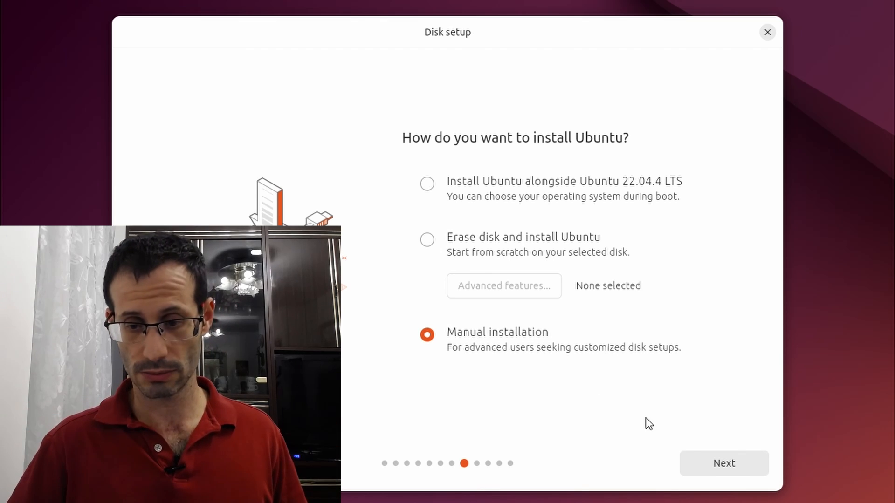
# Step: Continue to partitioning with Manual installation selected
pyautogui.click(724, 462)
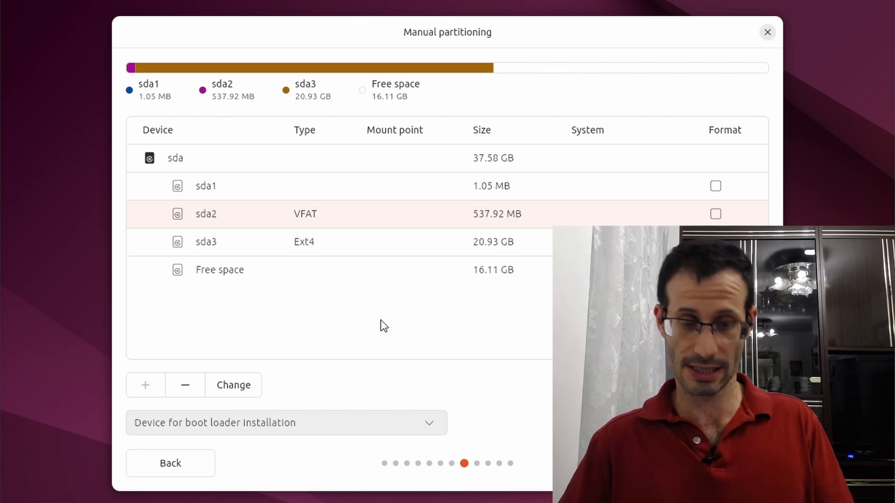
pyautogui.moveTo(334, 188)
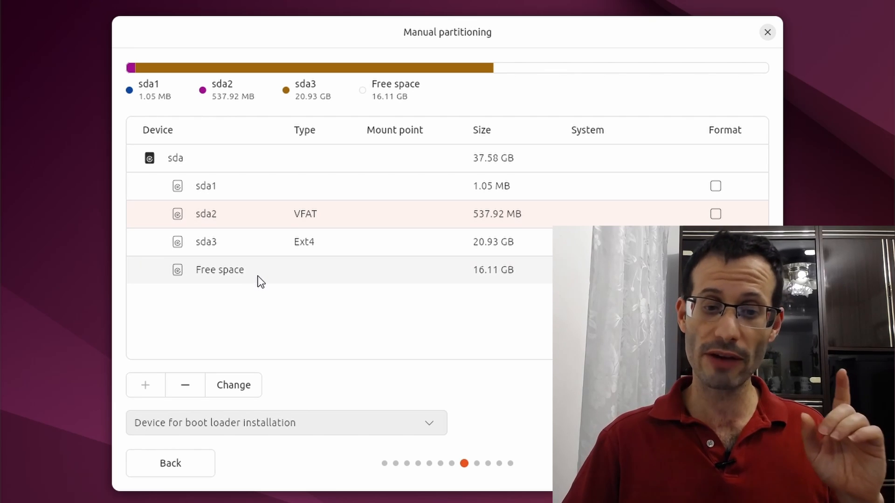
pyautogui.click(238, 270)
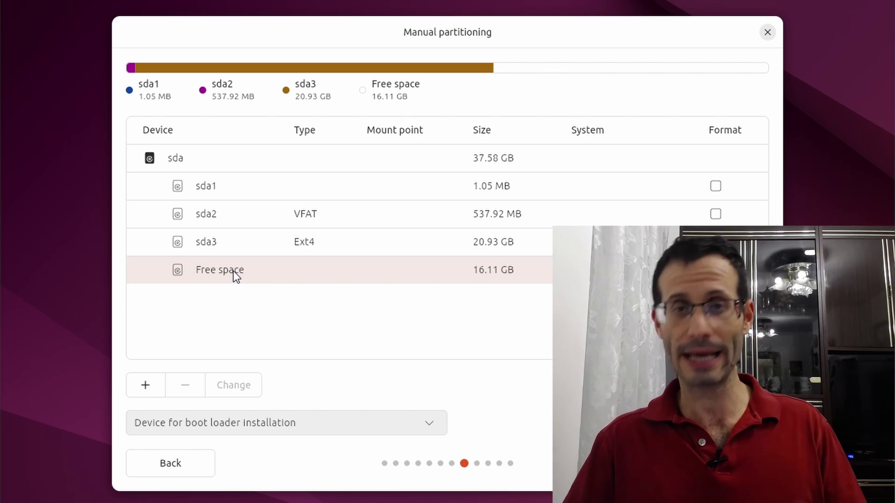
pyautogui.click(223, 185)
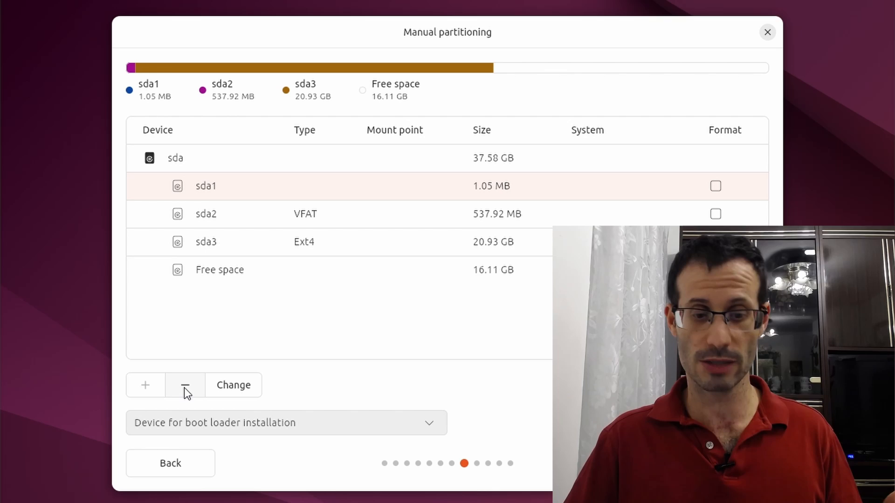
# Step: Delete the existing sda1 and VFAT sda2 partitions, leaving the disk empty
pyautogui.click(184, 385)
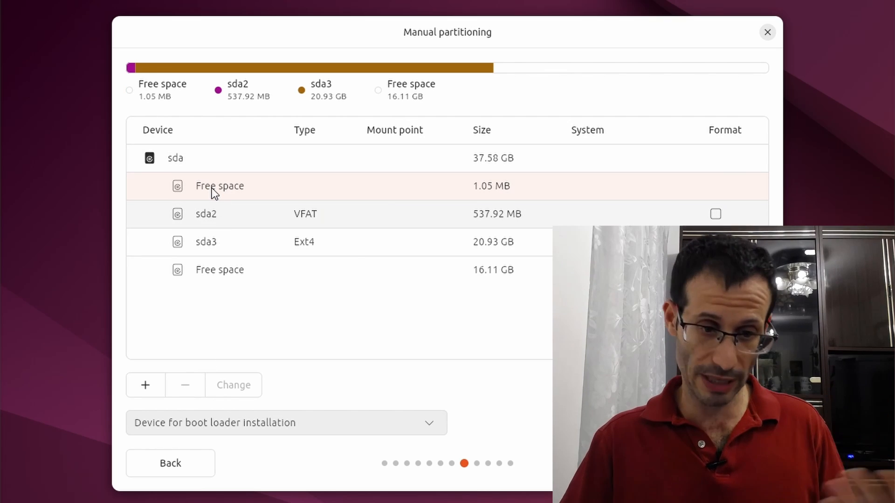
pyautogui.moveTo(224, 191)
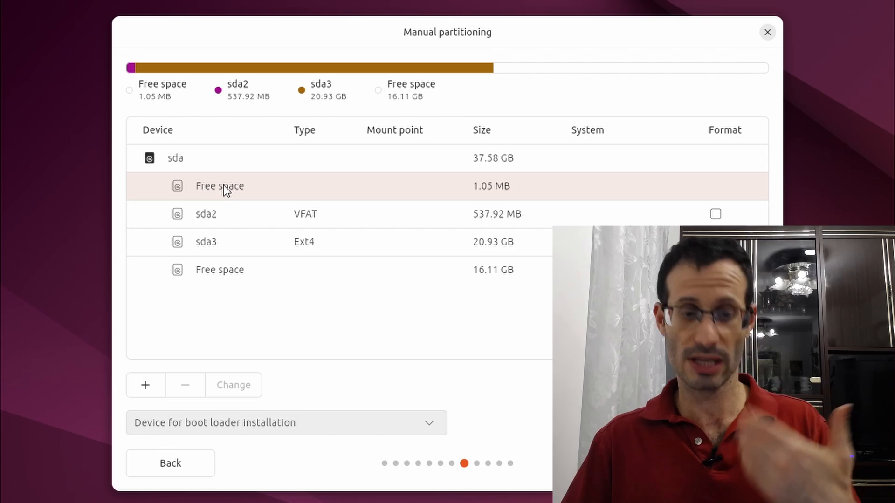
pyautogui.click(206, 214)
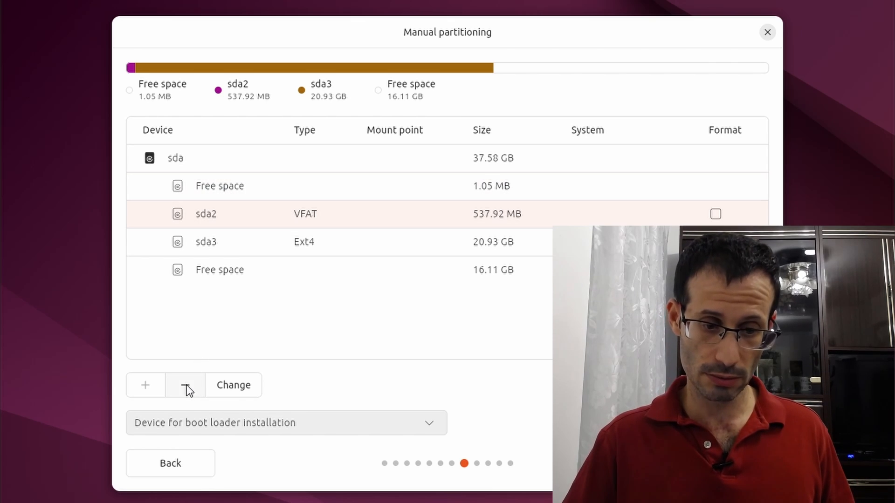
pyautogui.click(184, 385)
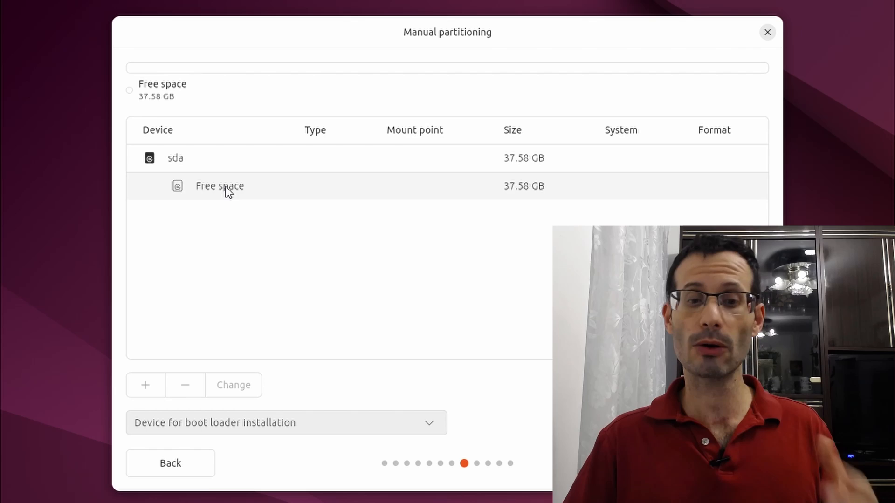
# Step: Select the whole 37.58 GB free space on sda
pyautogui.click(219, 186)
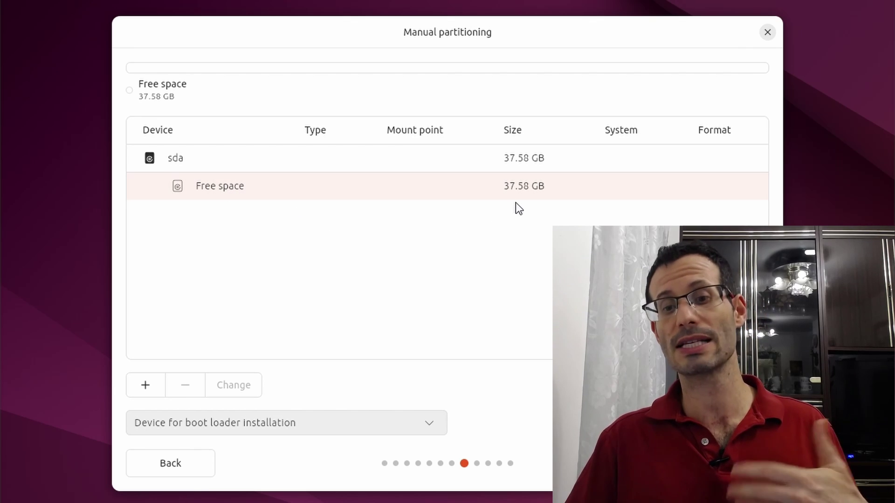
pyautogui.moveTo(522, 192)
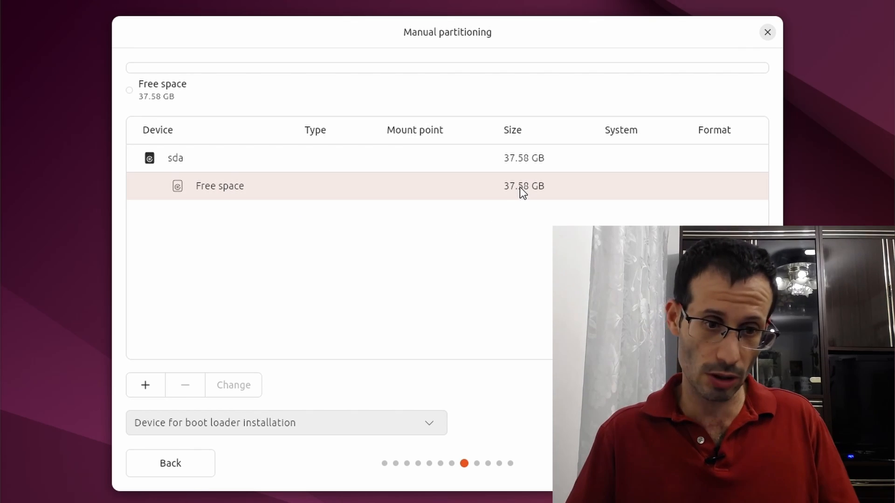
pyautogui.moveTo(140, 200)
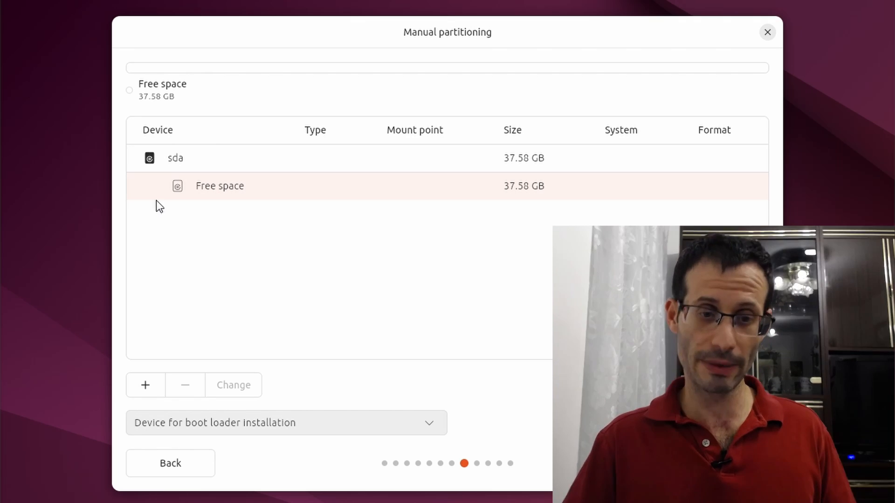
pyautogui.click(175, 157)
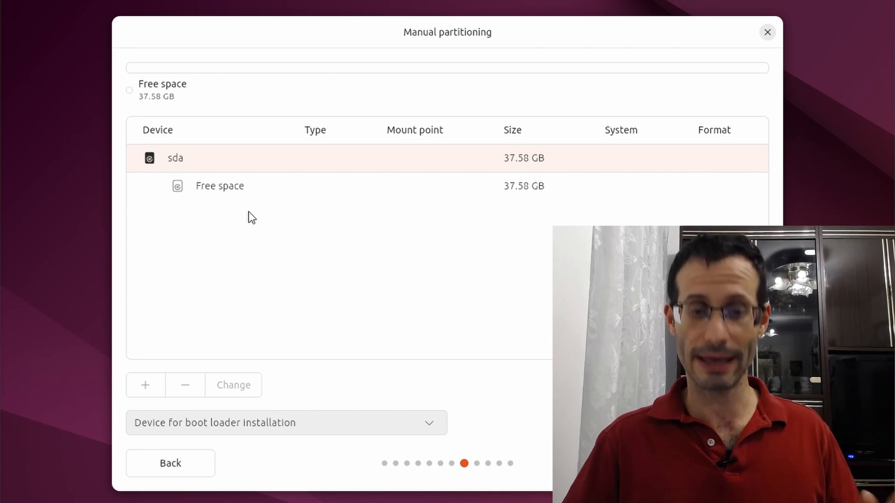
pyautogui.click(220, 185)
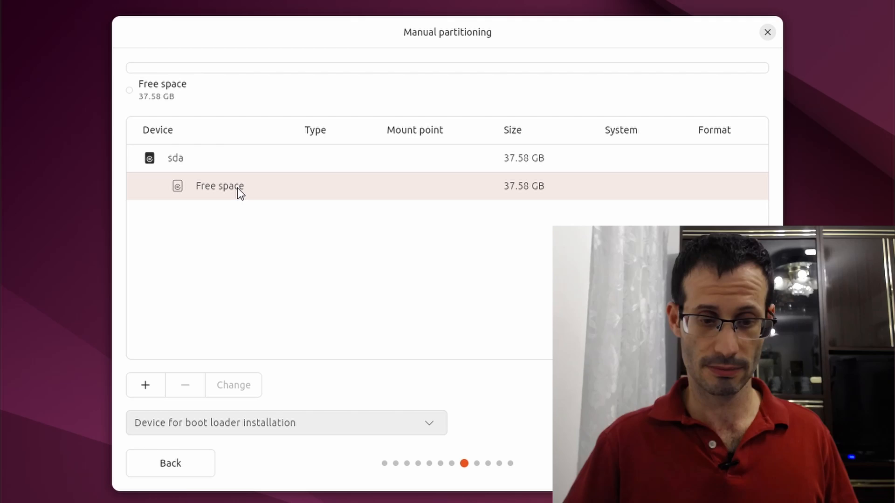
pyautogui.moveTo(157, 366)
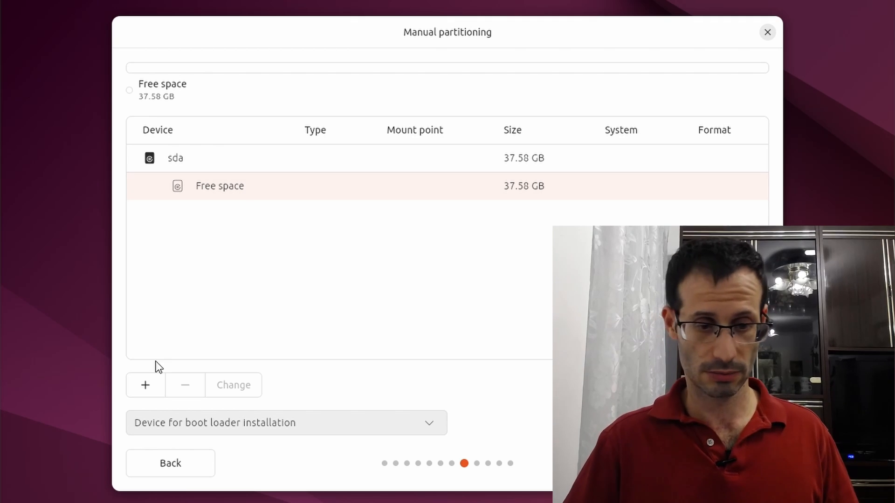
# Step: Create a new 500 MB partition used as VFAT in the free space
pyautogui.click(144, 385)
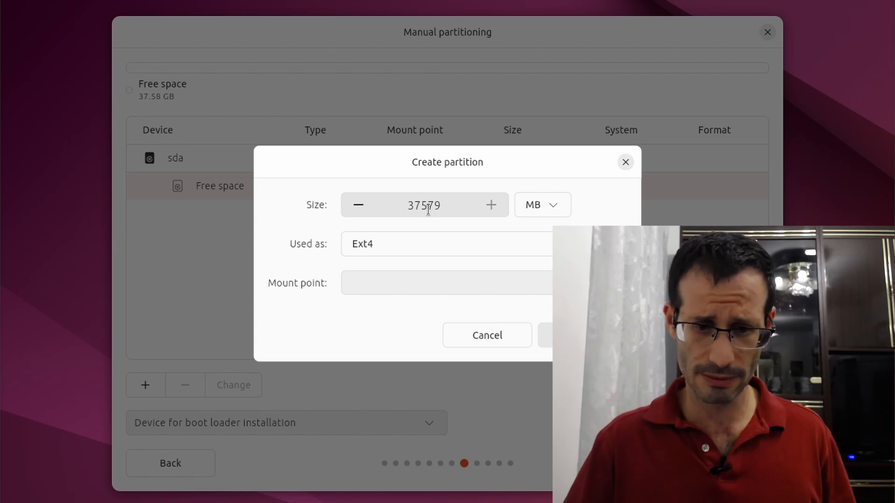
pyautogui.write('500')
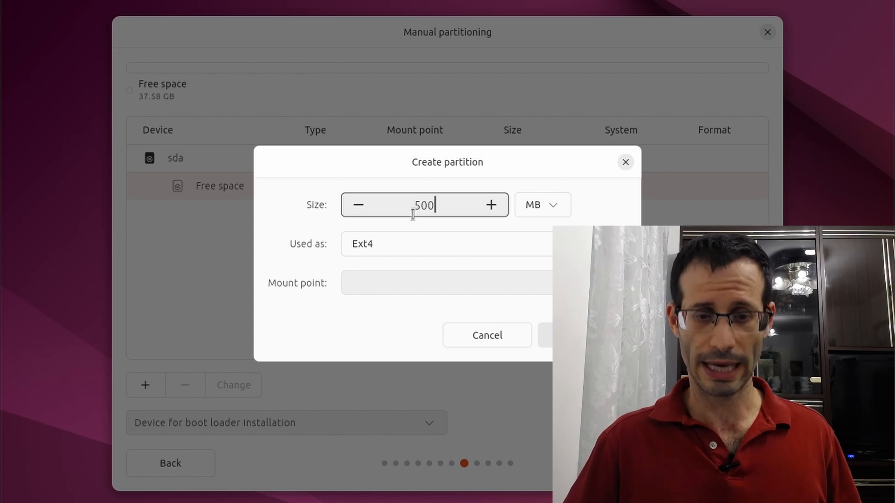
pyautogui.click(440, 244)
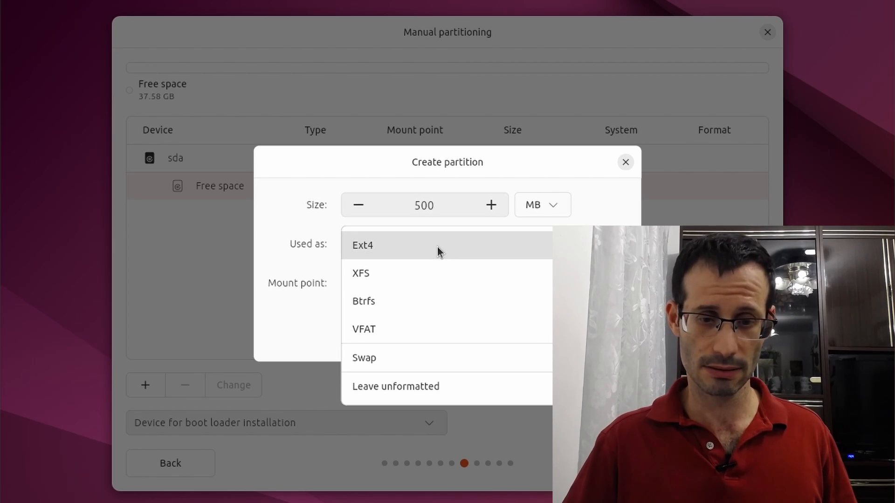
pyautogui.moveTo(410, 339)
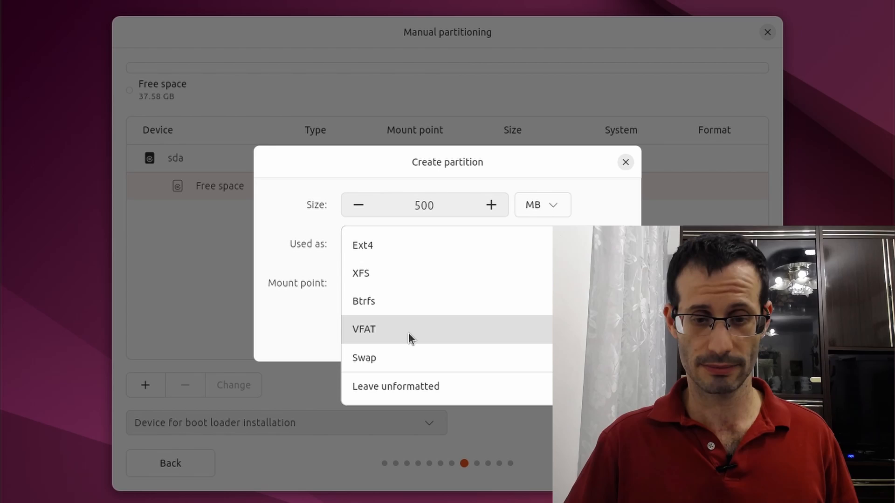
pyautogui.click(364, 330)
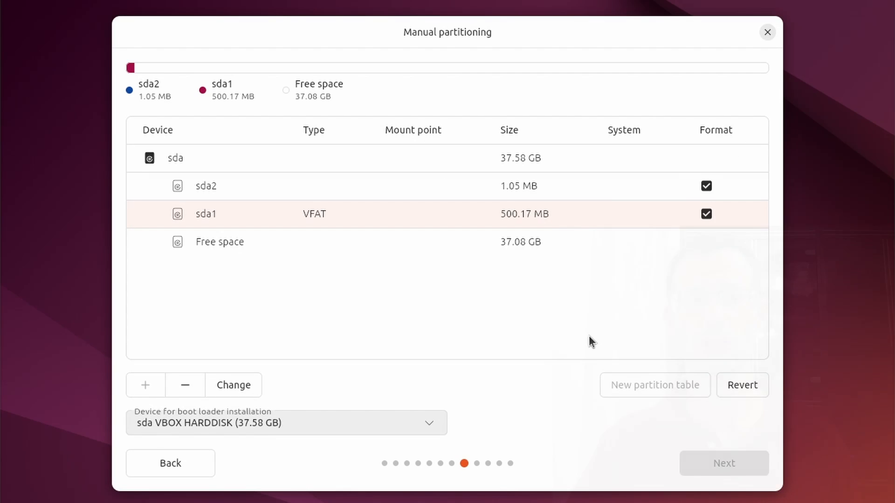
pyautogui.click(205, 185)
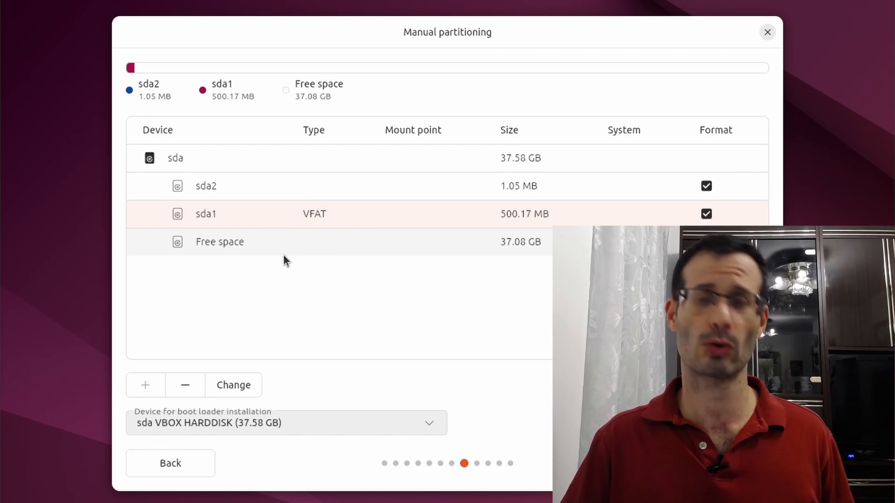
# Step: Create a swap partition of 3000 MB from the remaining 37.08 GB free space
pyautogui.click(219, 242)
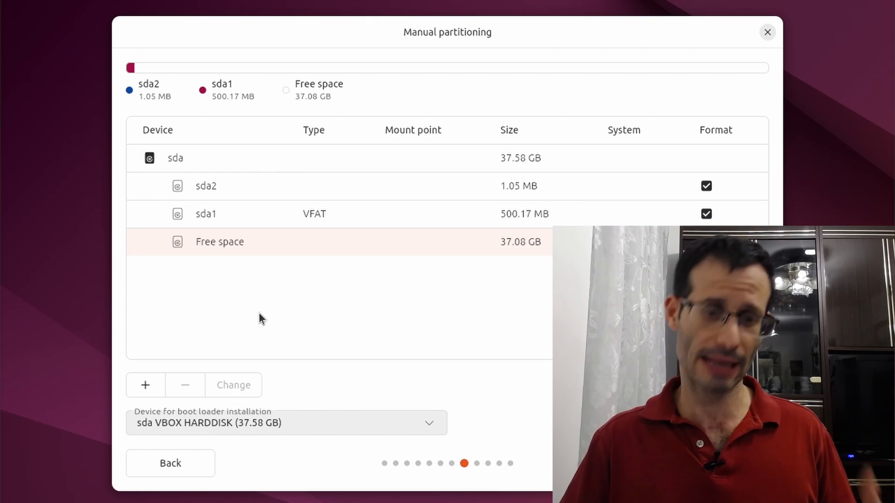
pyautogui.click(145, 385)
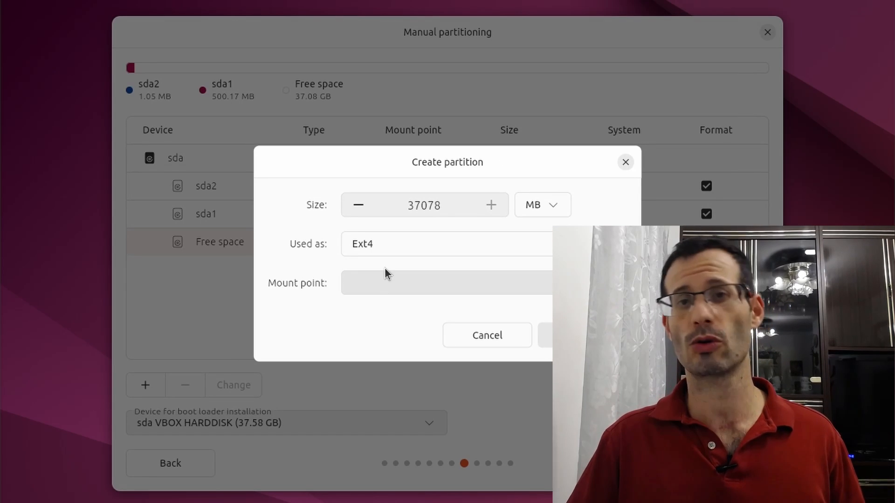
pyautogui.click(446, 244)
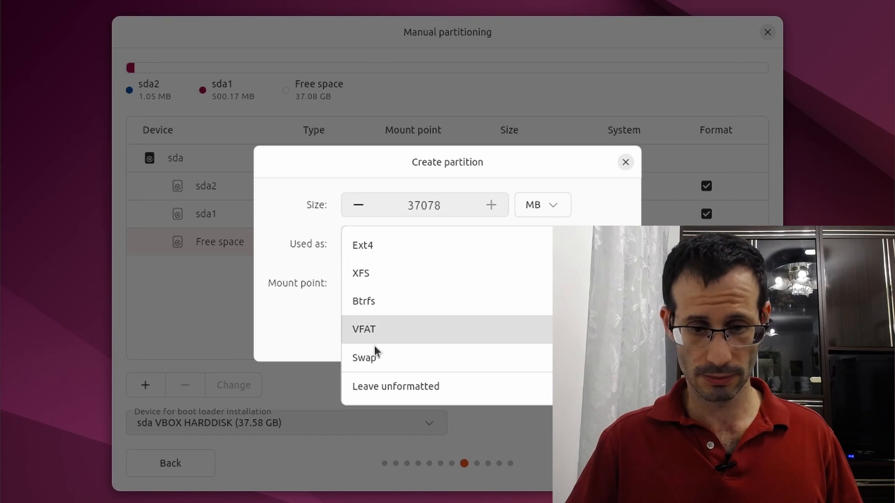
pyautogui.click(362, 357)
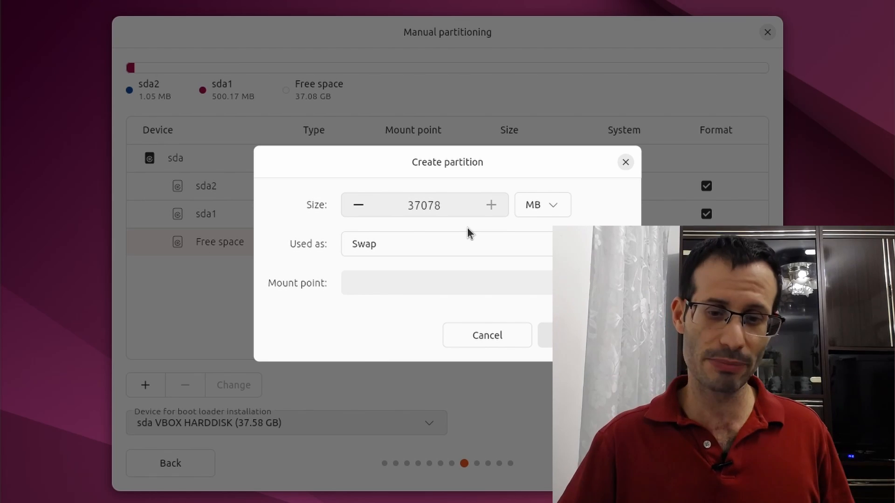
pyautogui.write('3000')
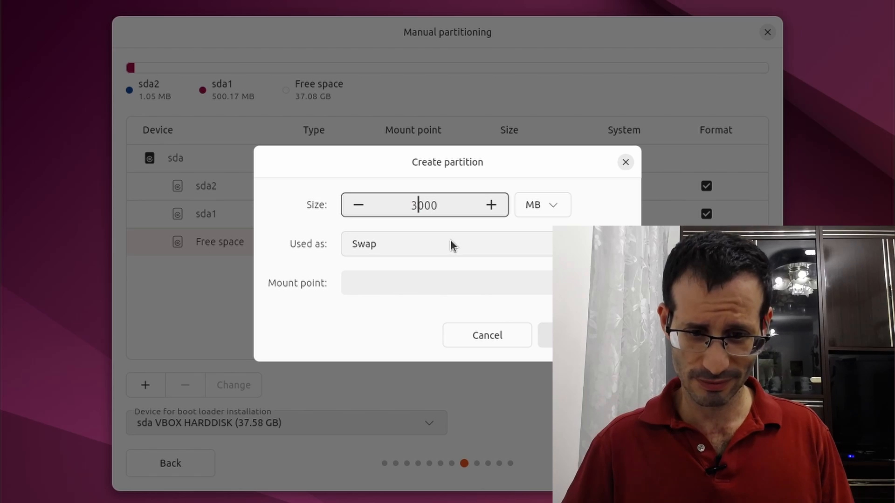
pyautogui.click(490, 204)
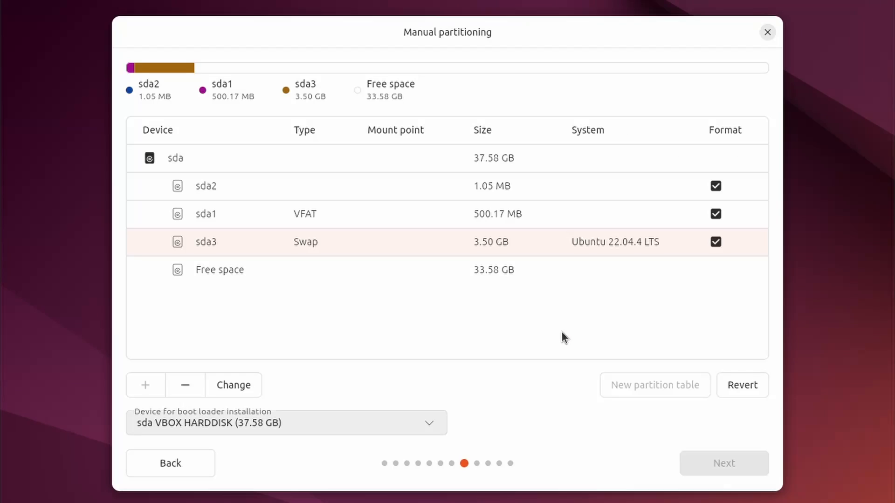
# Step: Create an Ext4 partition mounted at / from the remaining 33.58 GB, then continue
pyautogui.click(219, 270)
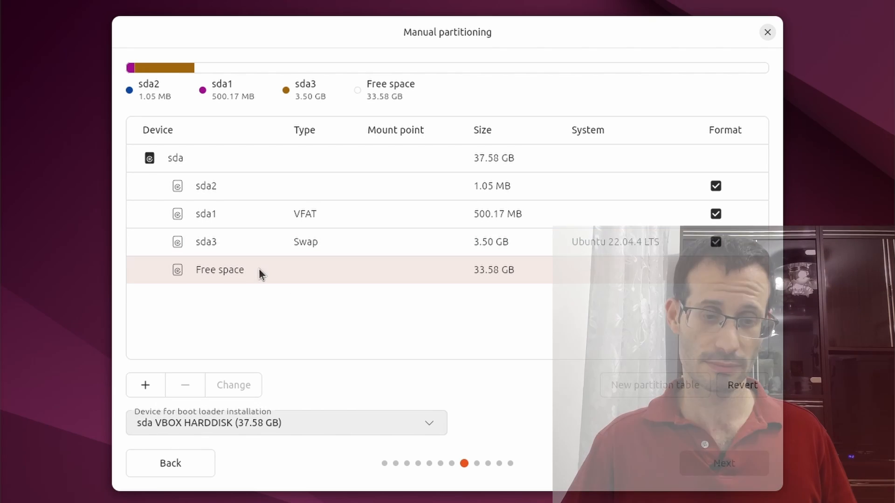
pyautogui.click(145, 385)
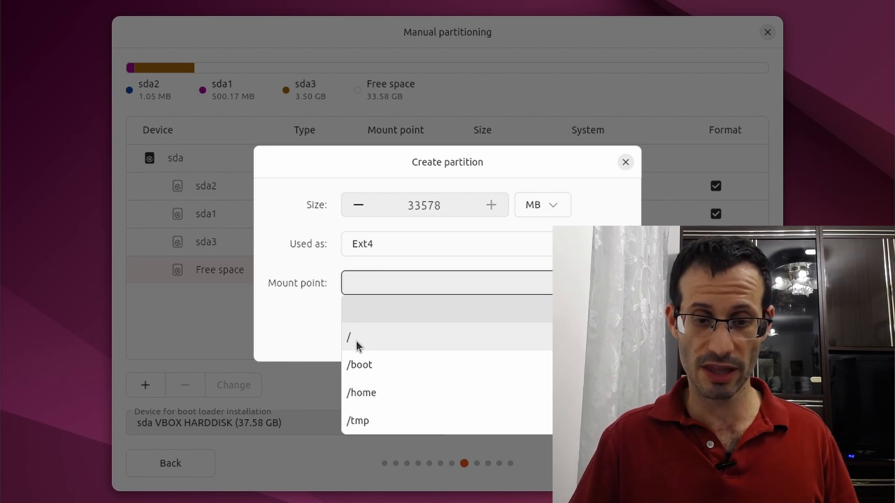
pyautogui.click(351, 337)
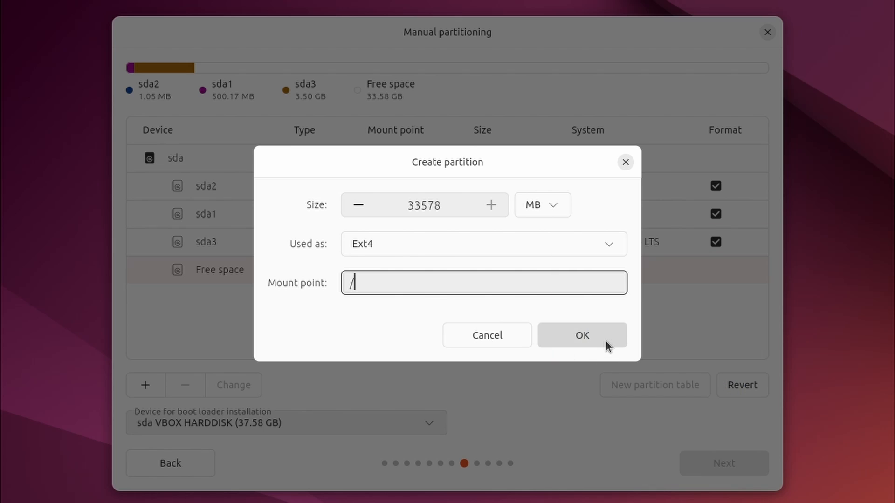
pyautogui.click(582, 335)
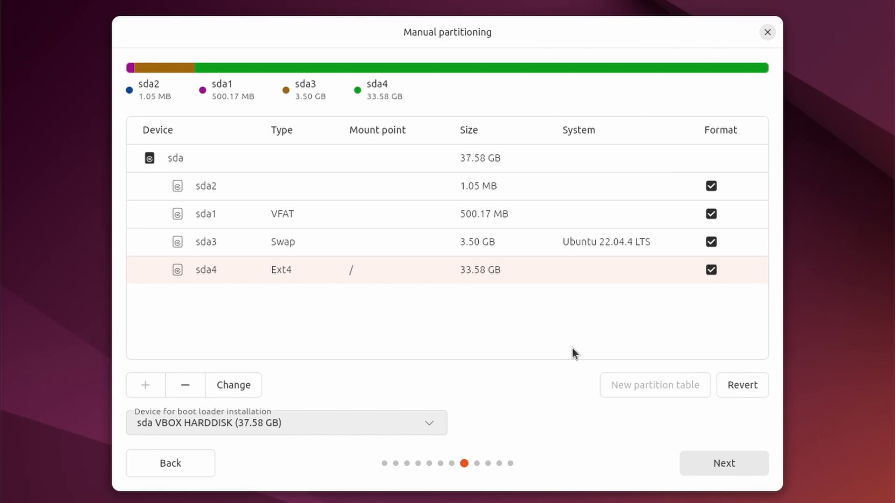
pyautogui.click(725, 463)
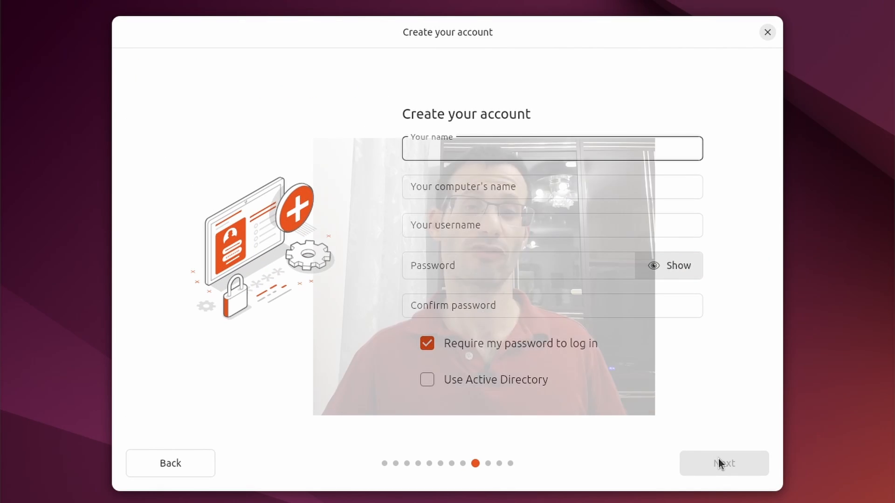